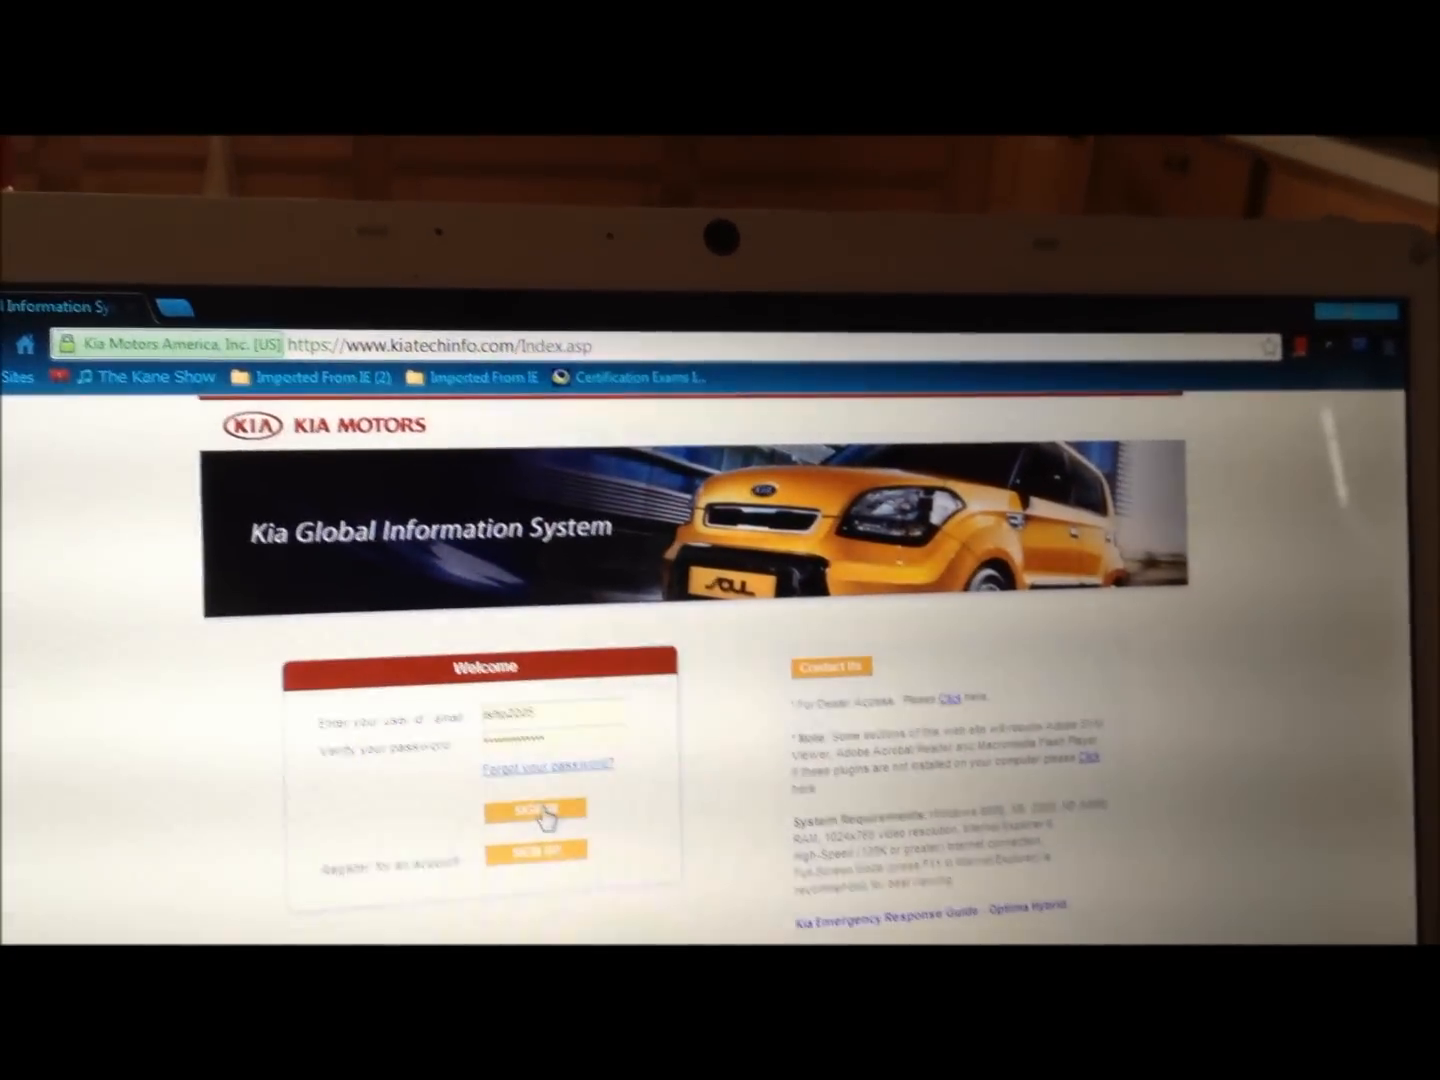
# - Sign in to the Kia service portal and open the Service Info model list
pyautogui.click(534, 808)
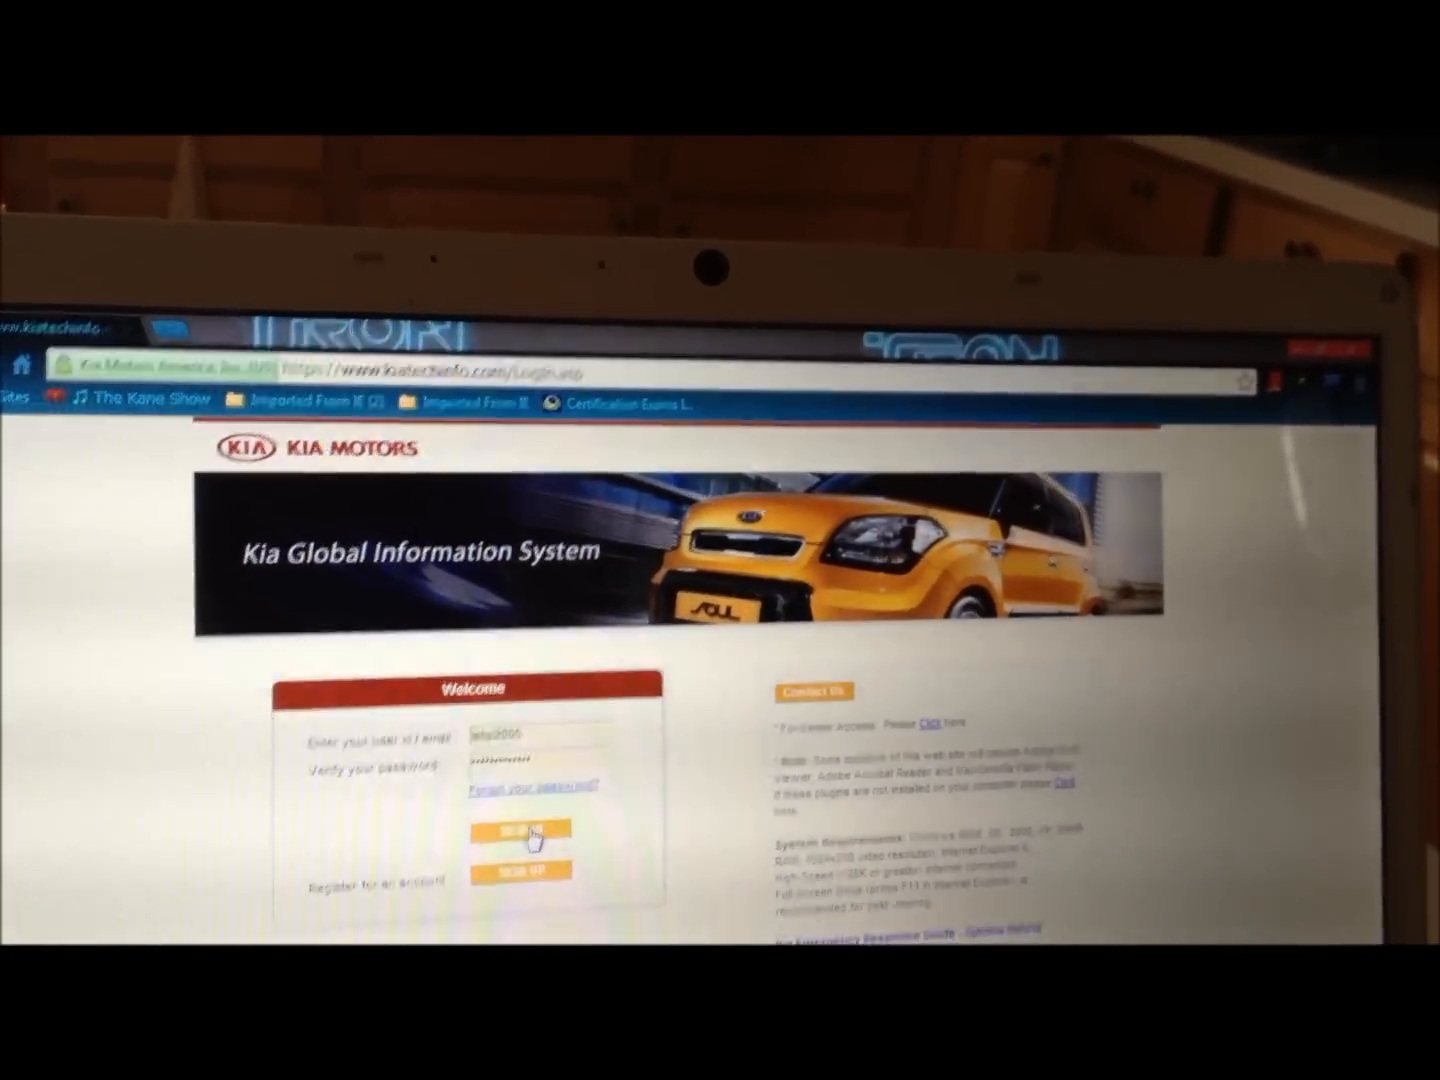
pyautogui.click(520, 831)
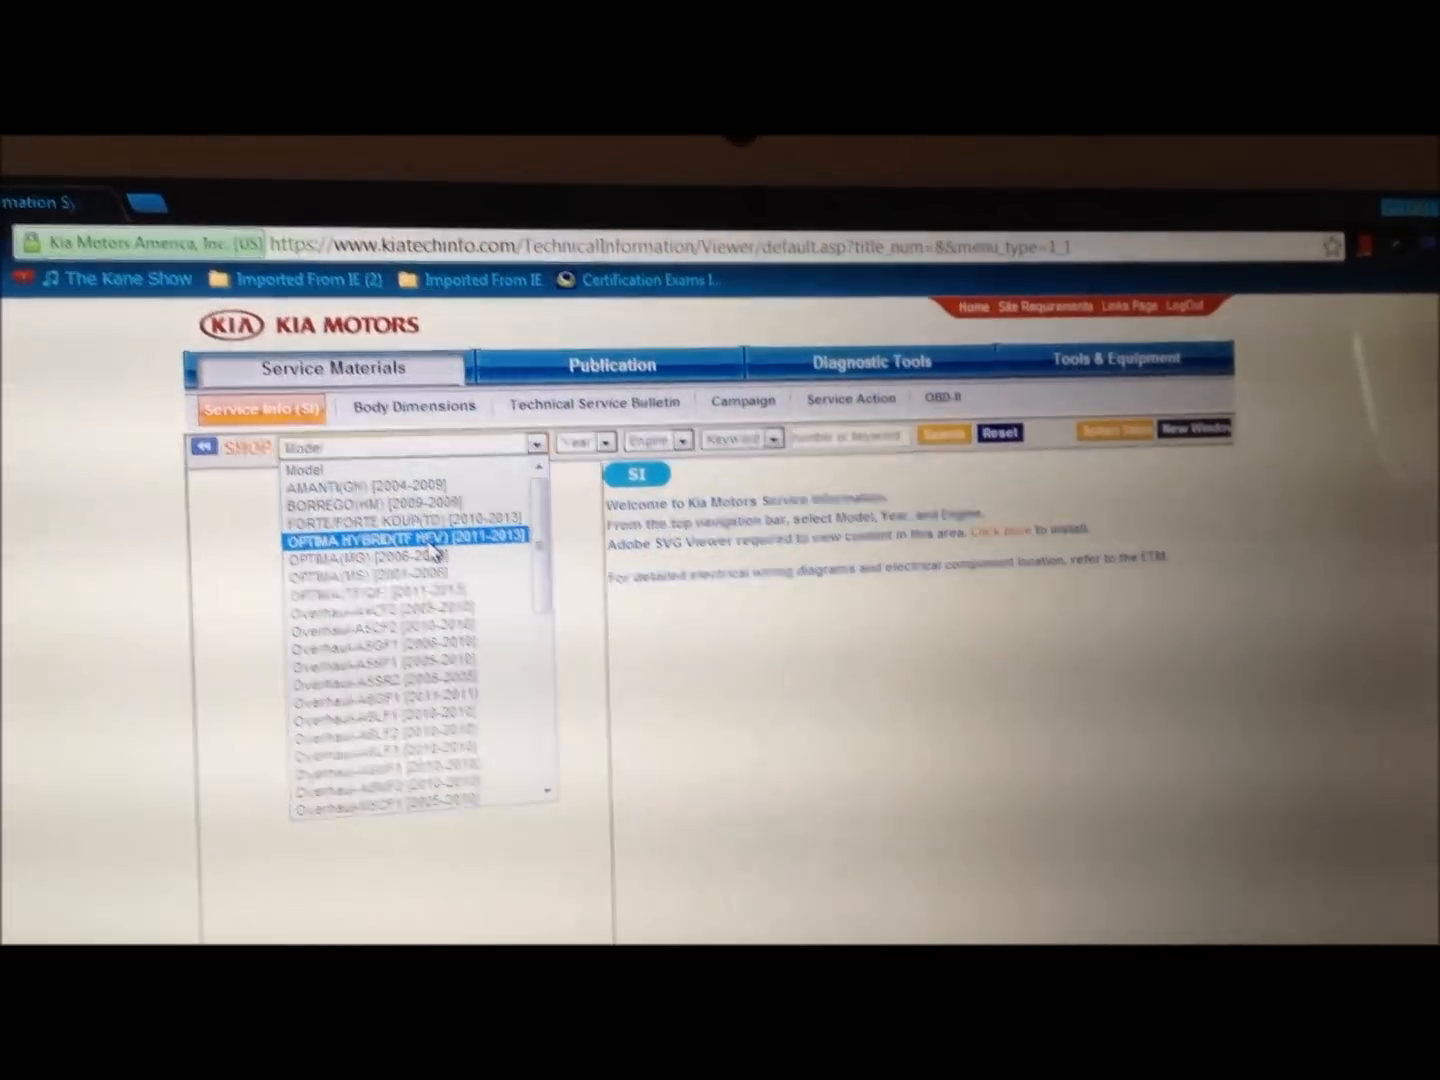
# - Choose OPTIMA HYBRID (TF HEV) 2011-2013 and open the 2011 G 2.4 HEV manual
pyautogui.click(405, 535)
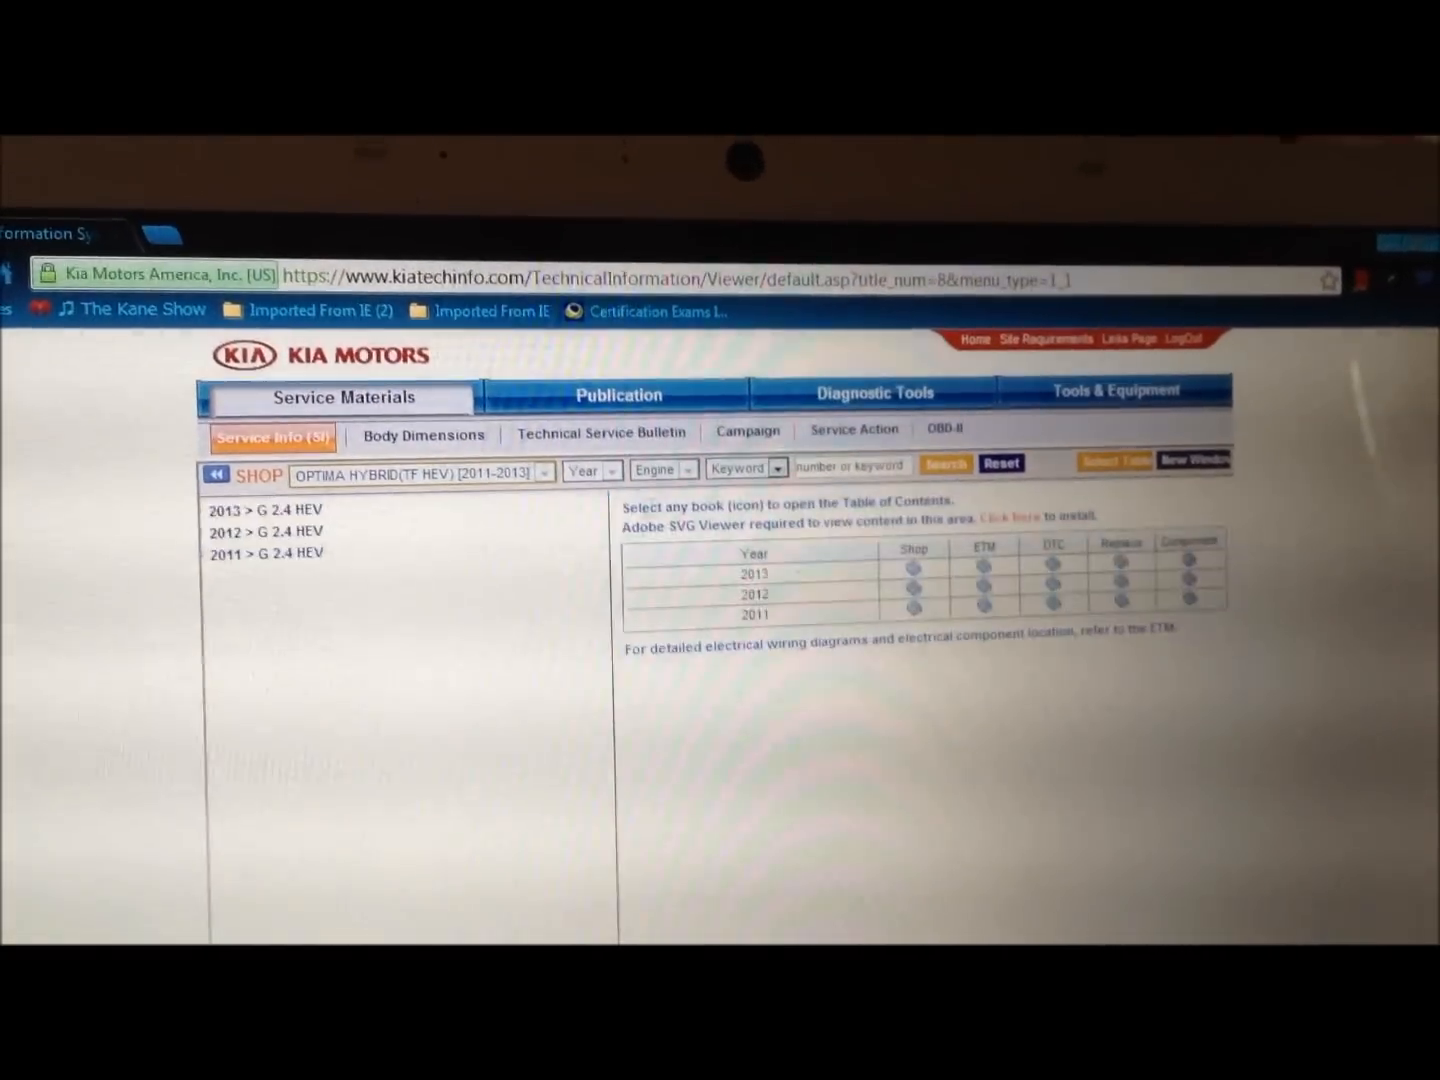
pyautogui.moveTo(250, 575)
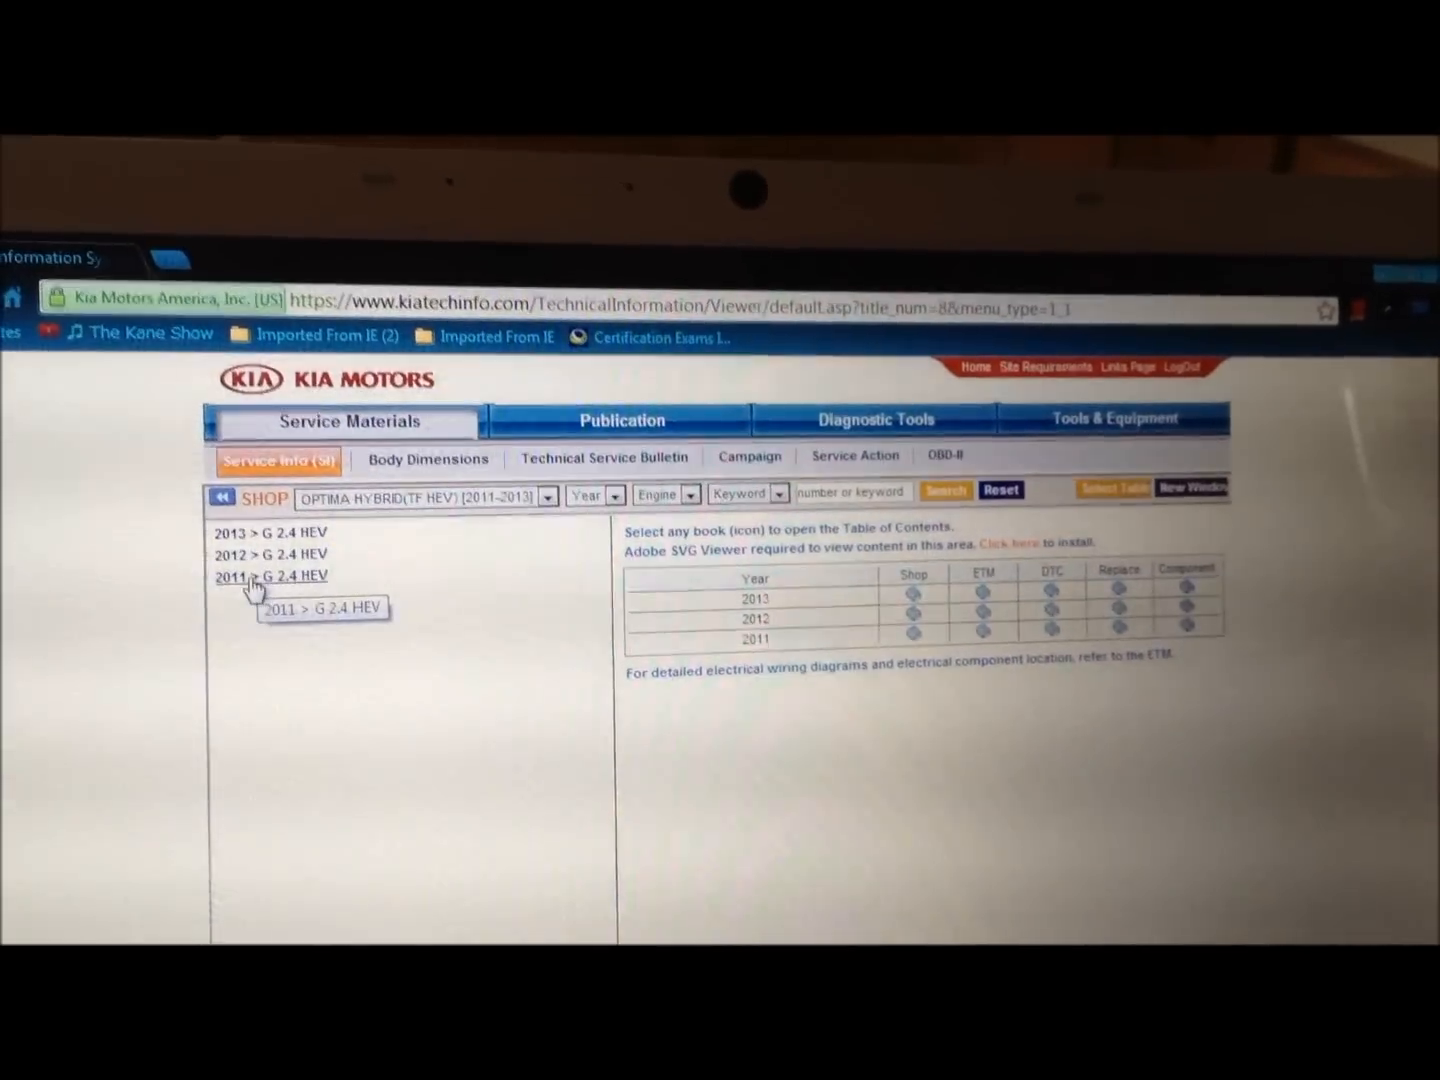
pyautogui.click(270, 575)
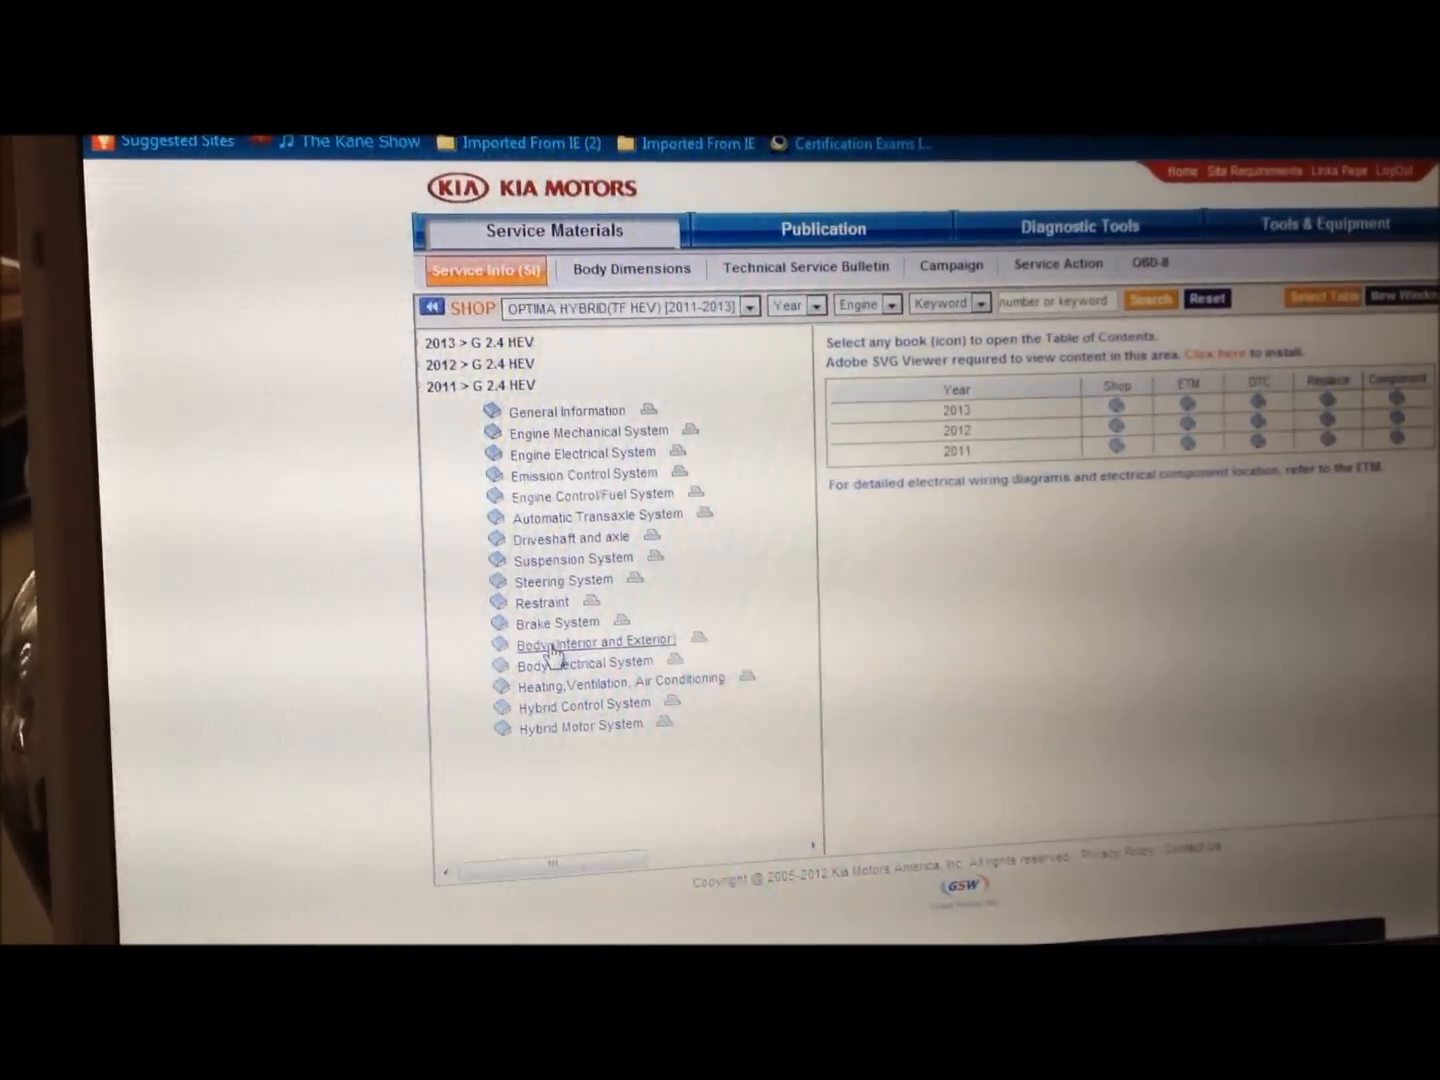
# - Expand Body Electrical System > Audio > Audio Unit and open Components and Component Location
pyautogui.click(585, 661)
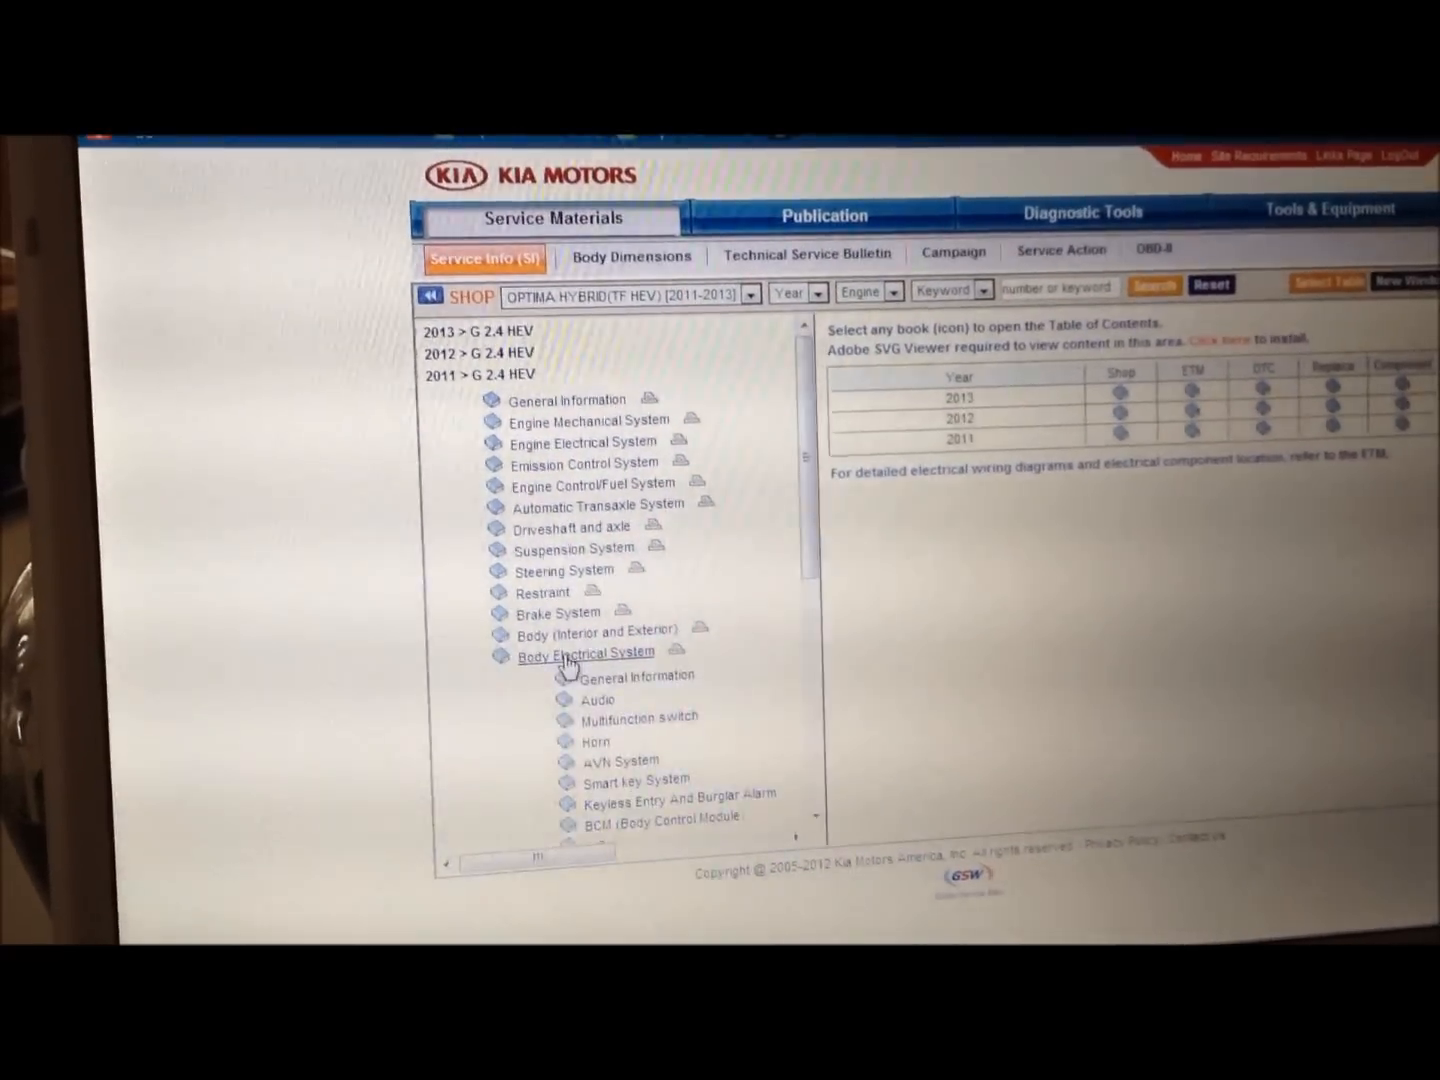
pyautogui.click(597, 699)
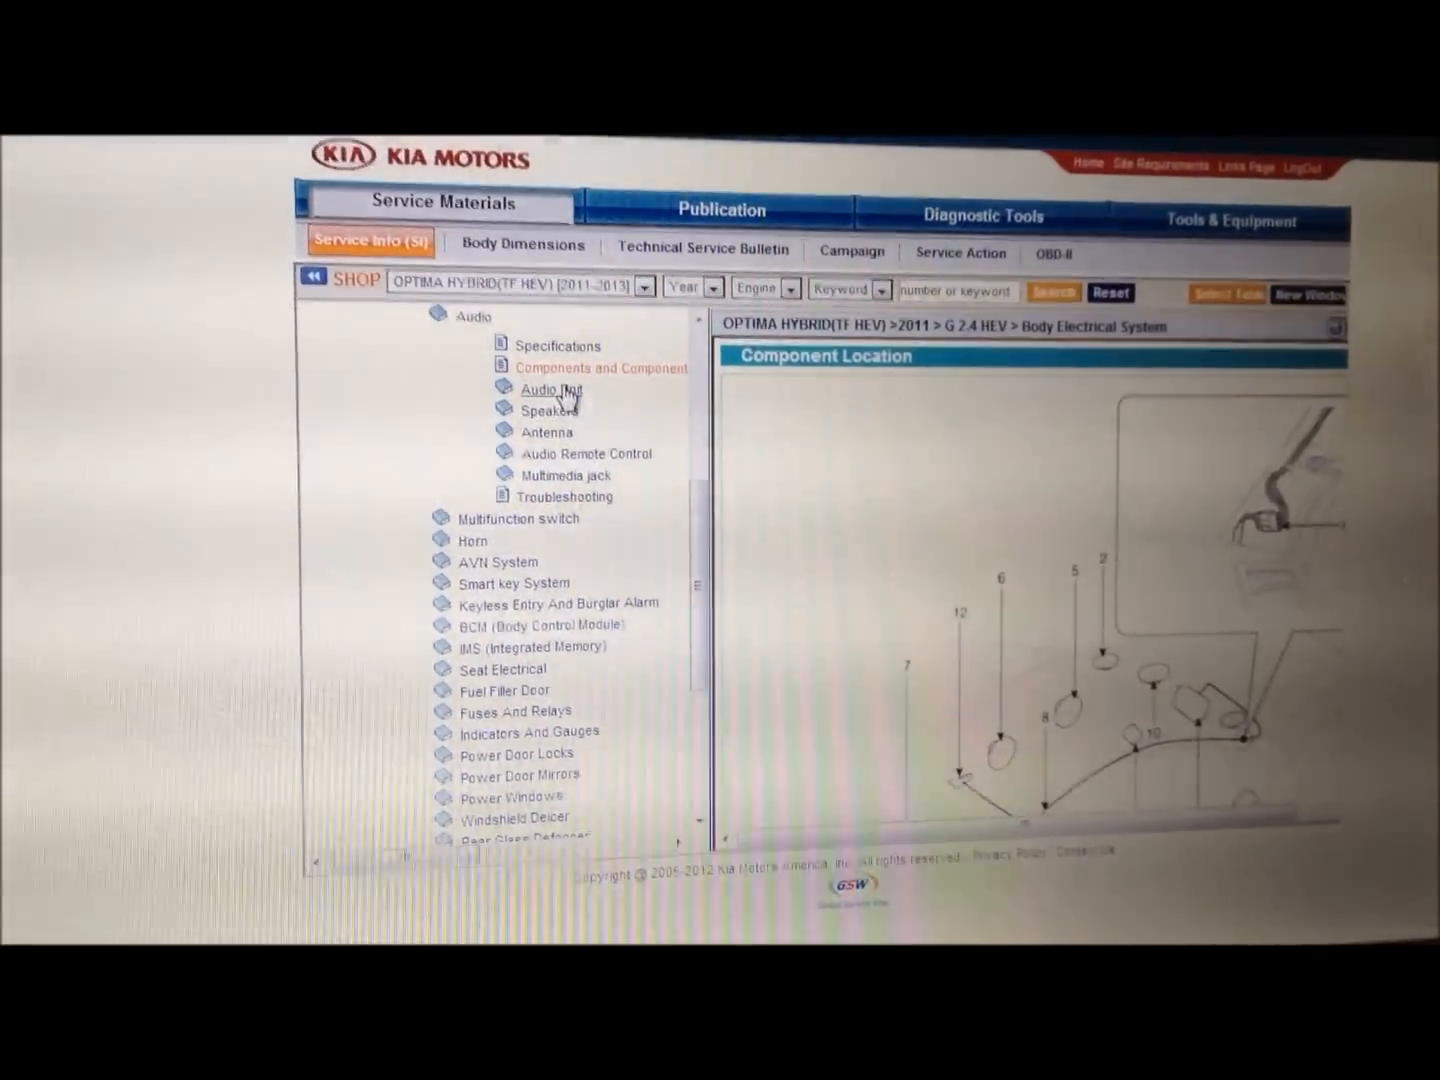
pyautogui.click(551, 389)
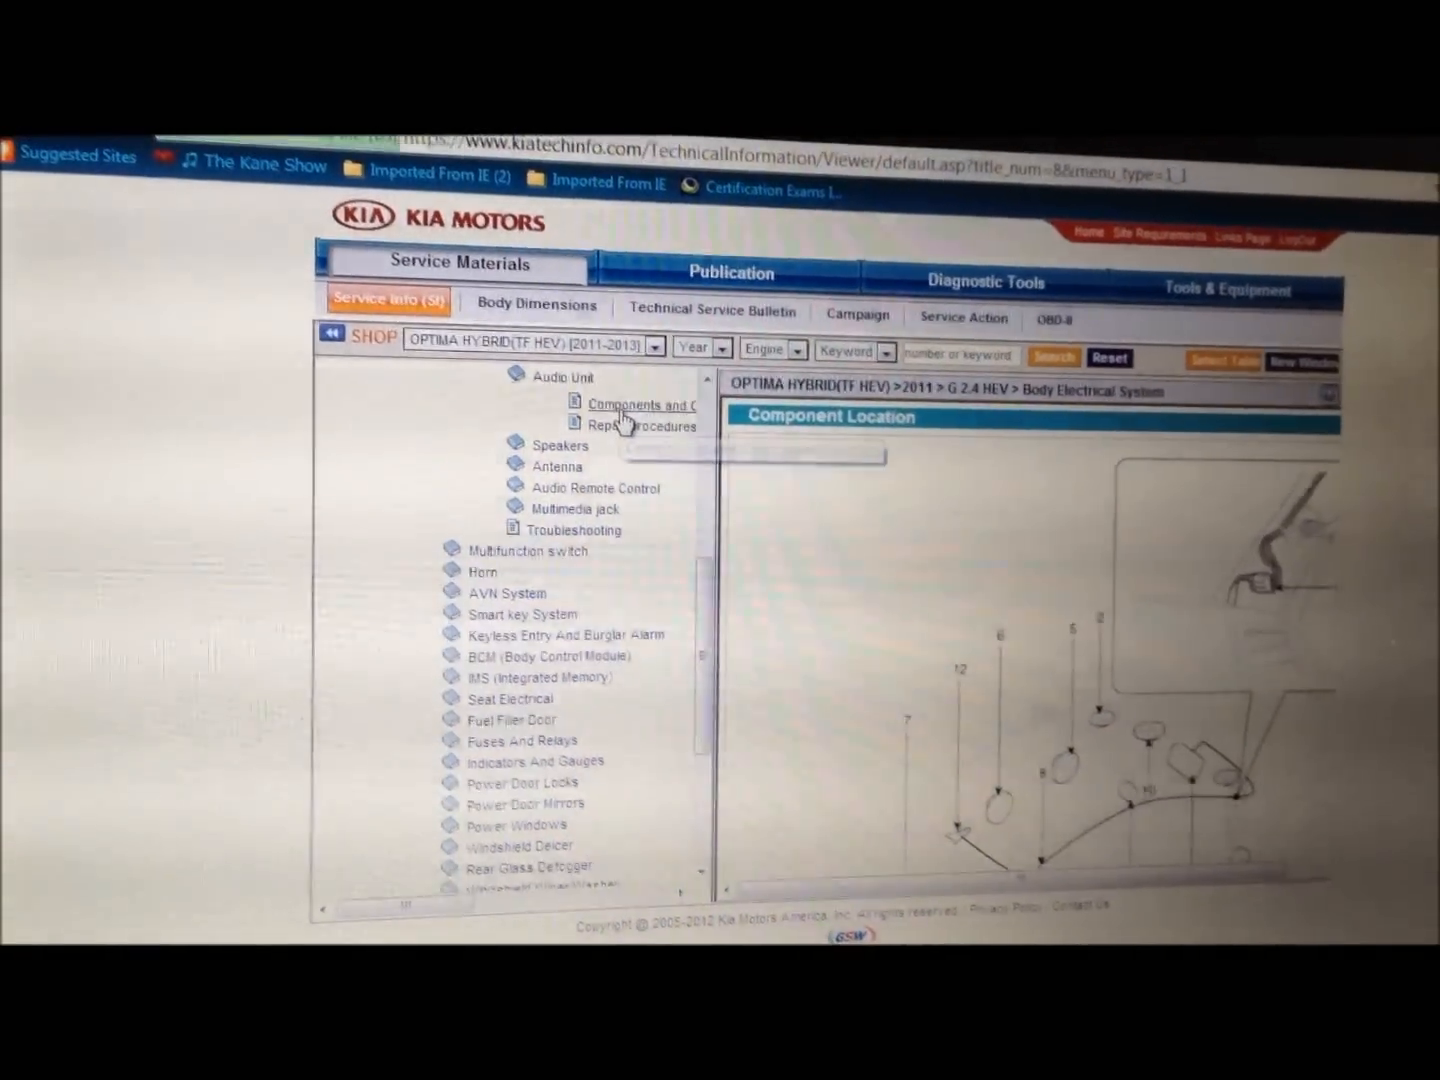
pyautogui.click(640, 405)
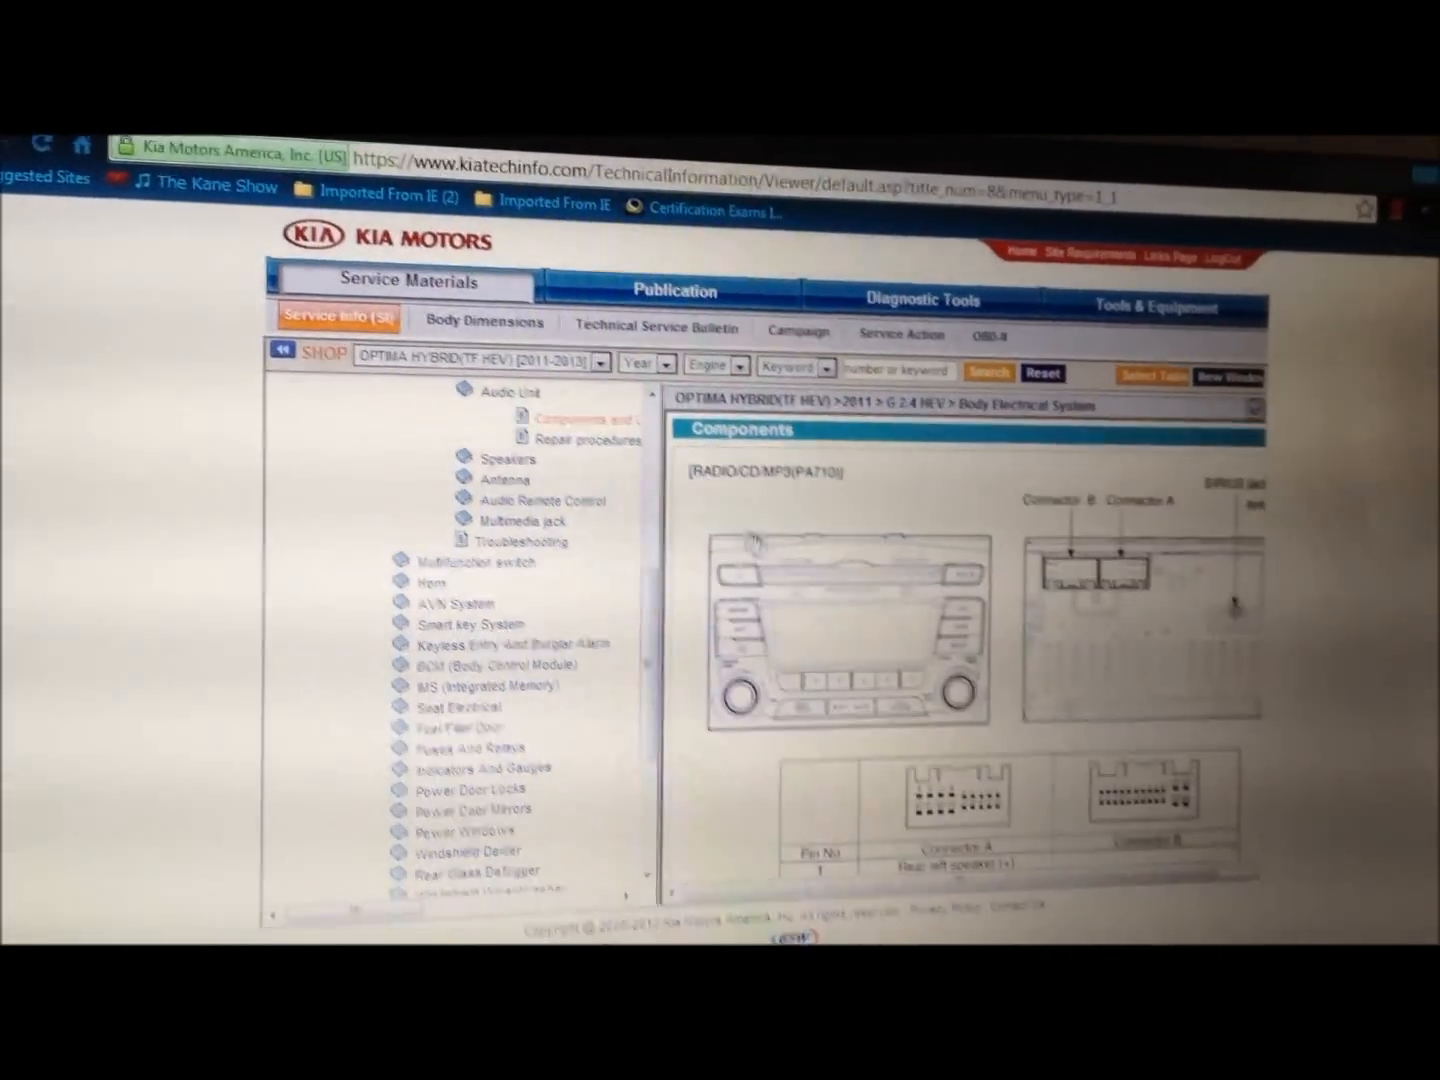
# - Scroll through the connector A/B pin tables, USB jack and External Amplifier diagrams
pyautogui.scroll(-3)
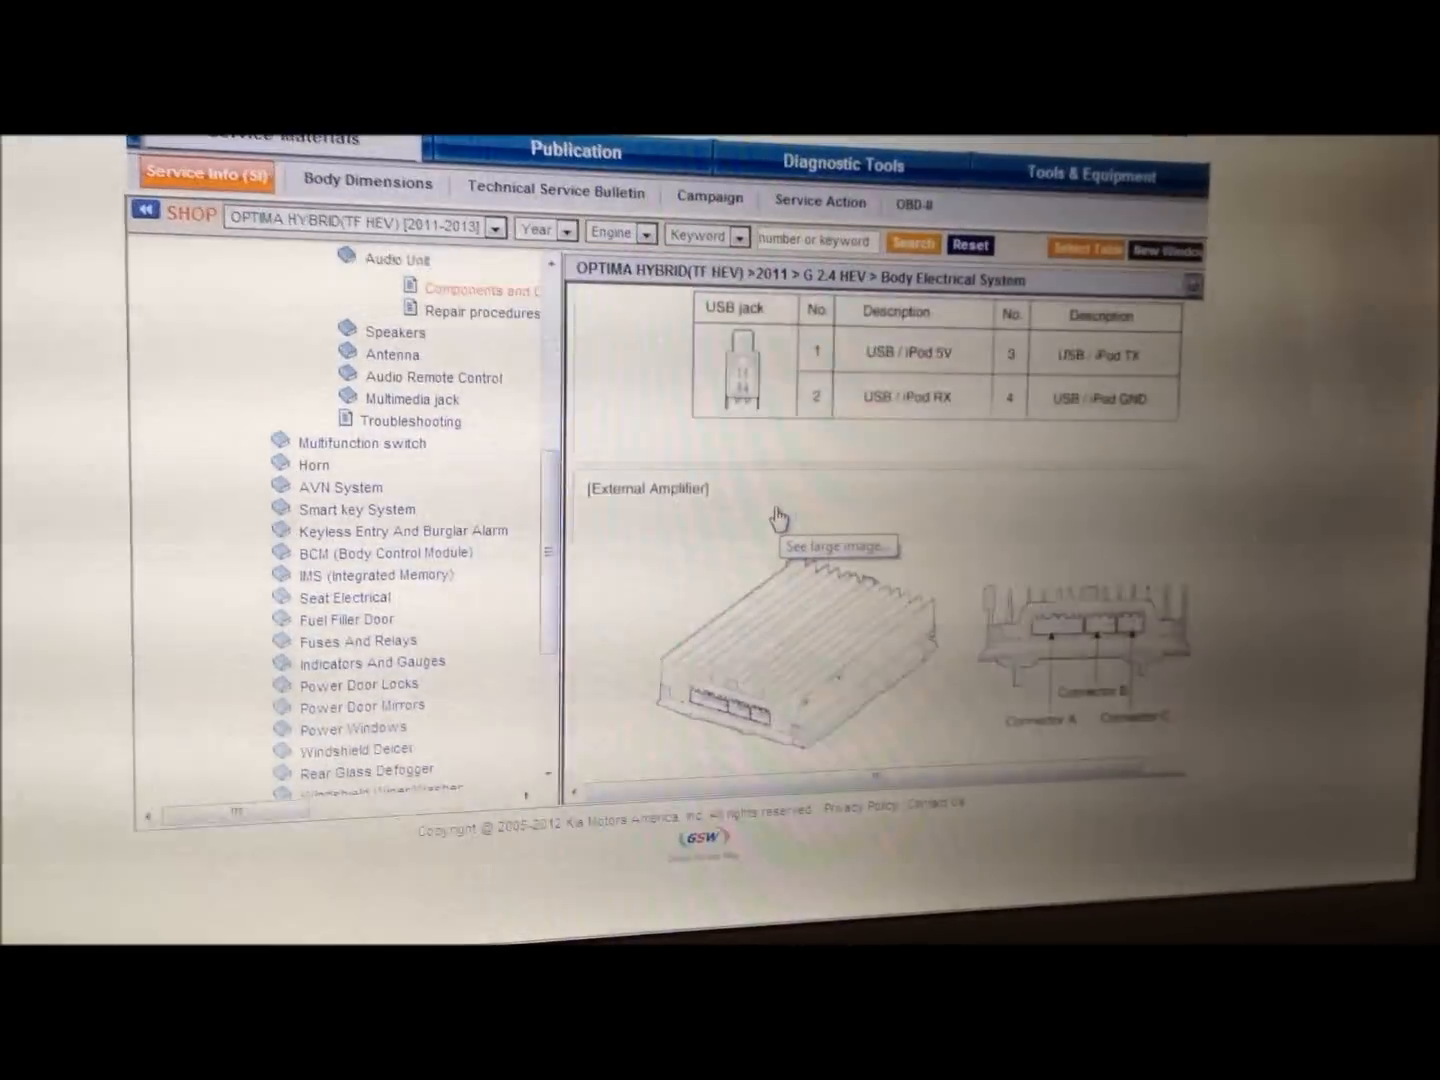
pyautogui.scroll(-3)
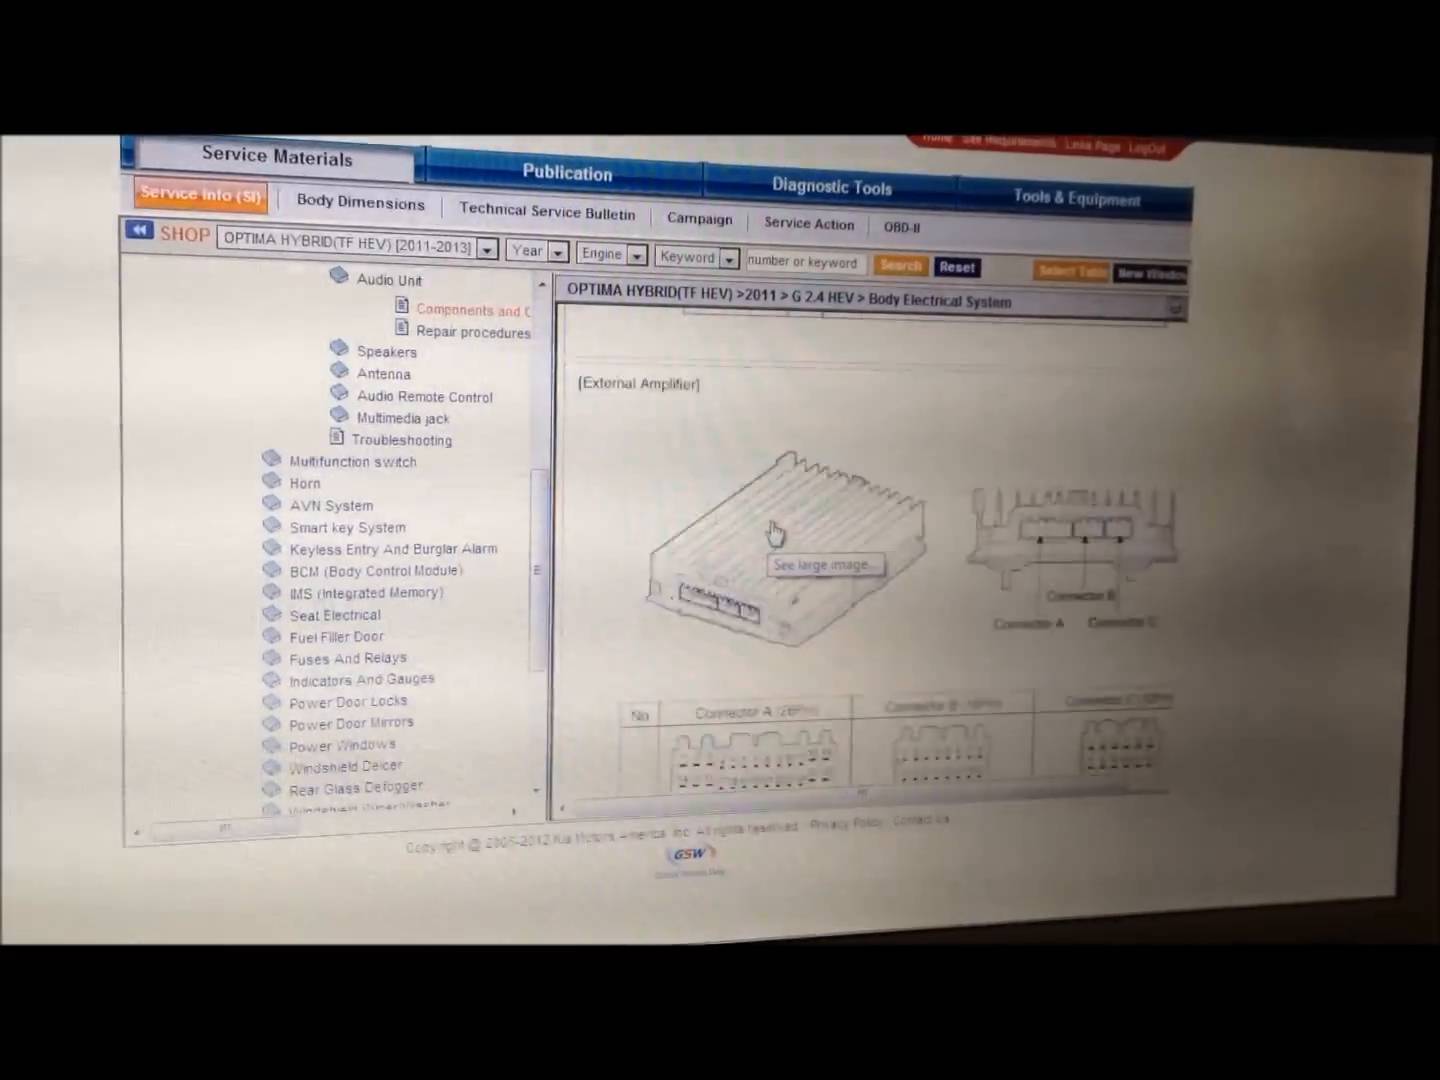
pyautogui.scroll(-3)
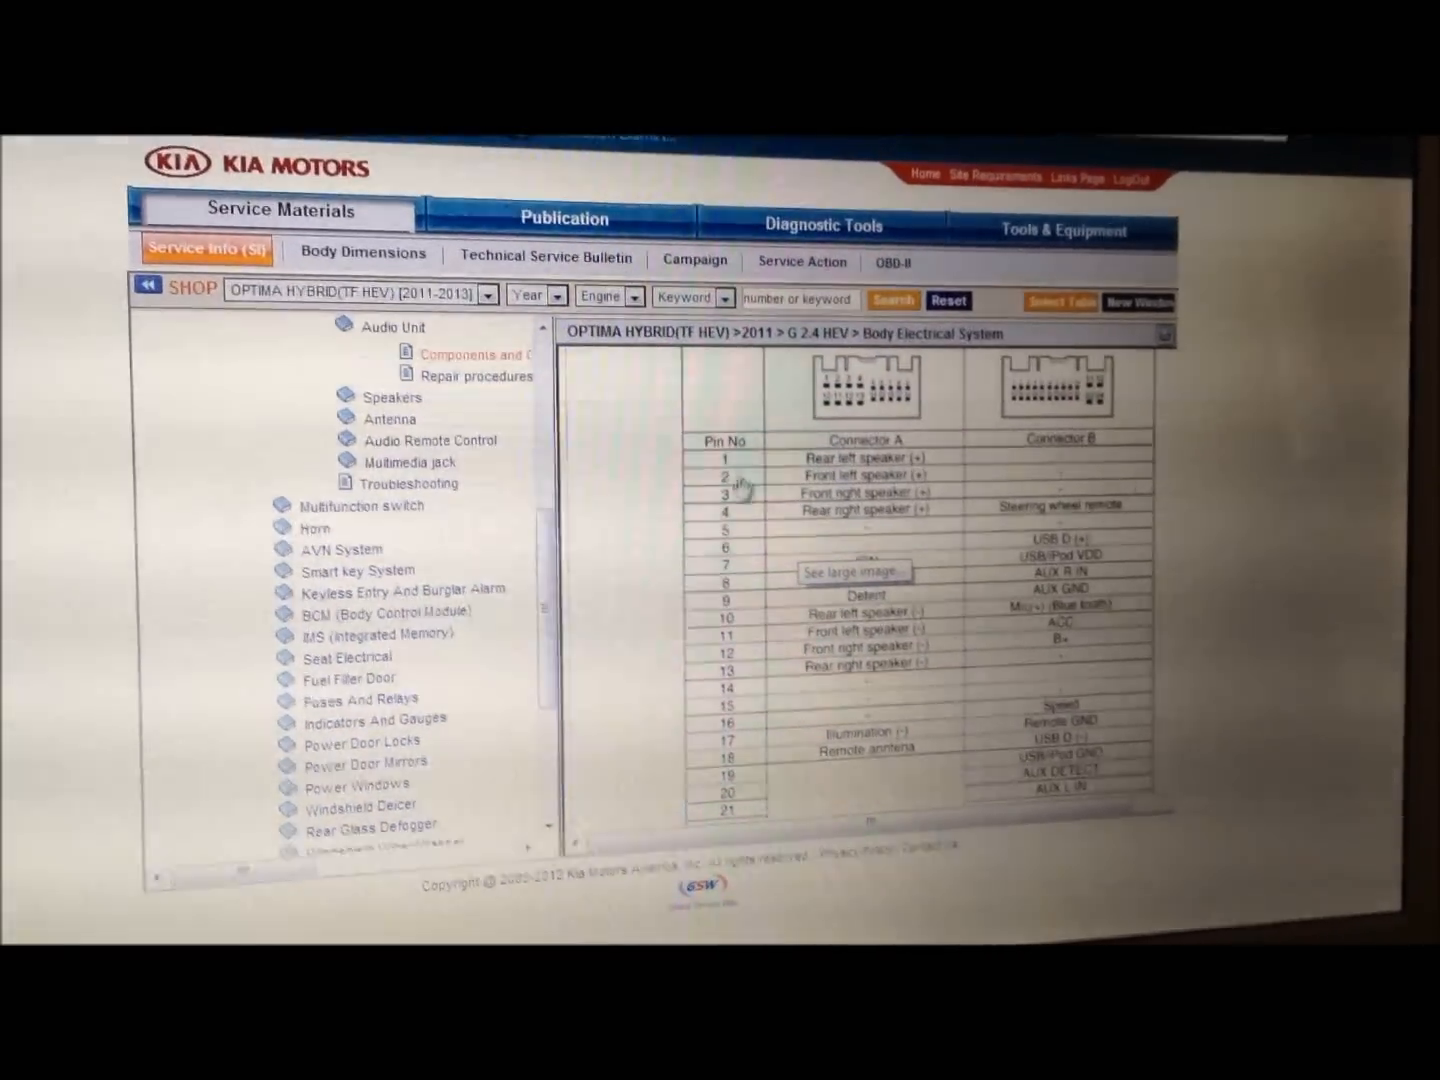
pyautogui.scroll(-3)
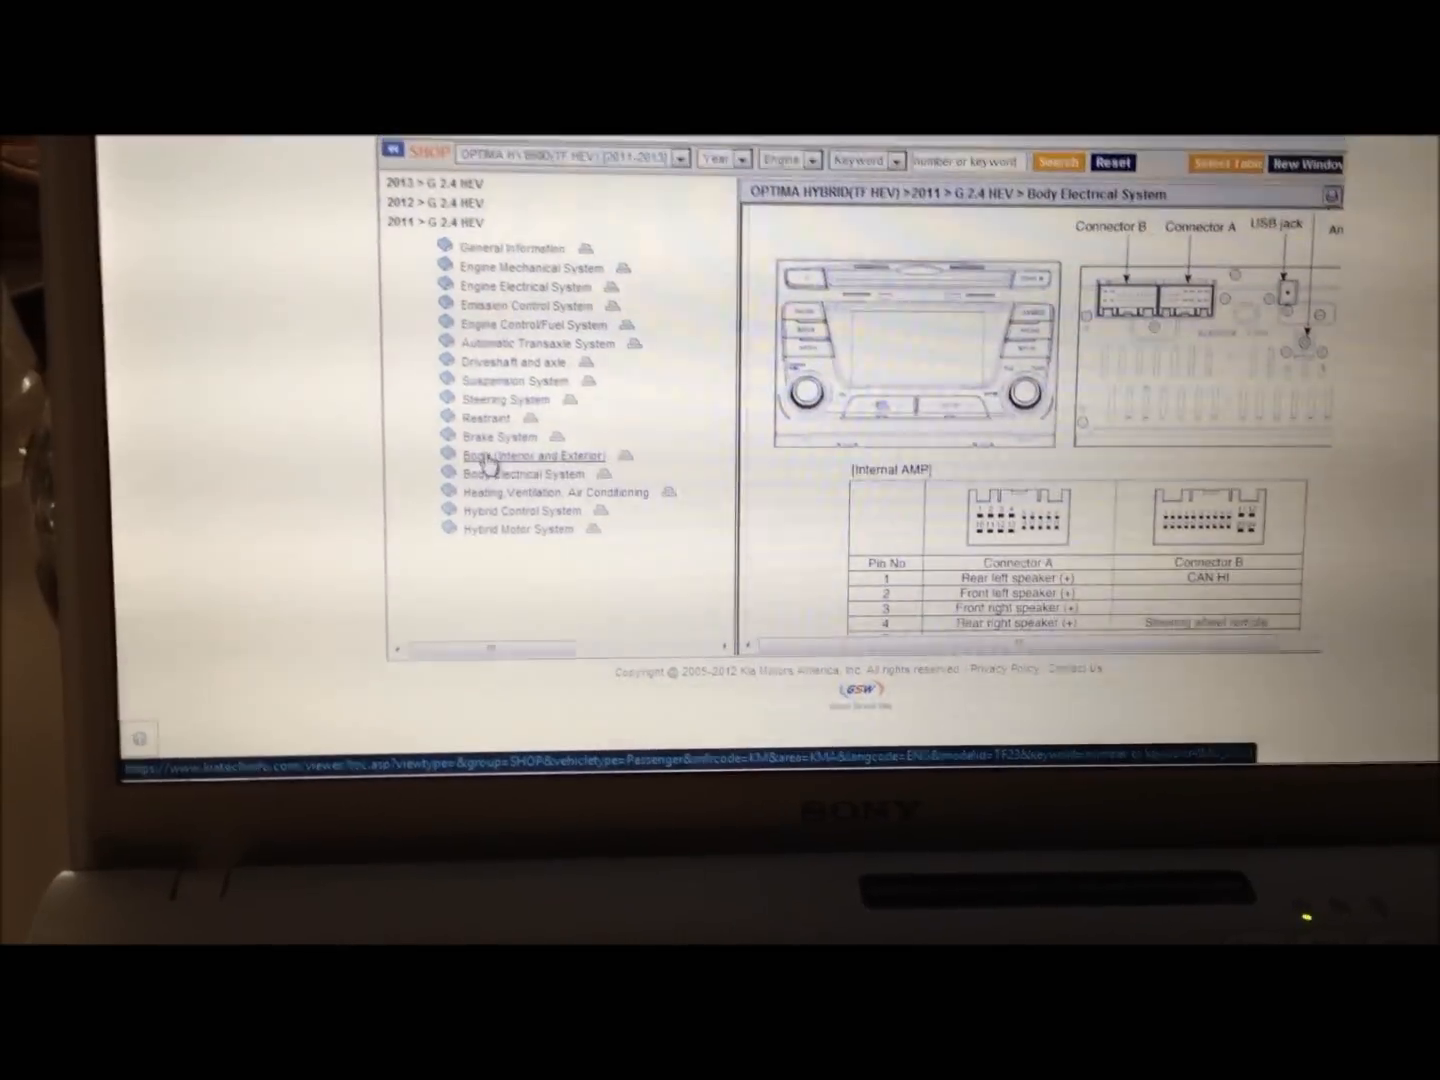
# - Expand Body (Interior and Exterior), then Seat & Power Seat, to reveal Rear Seat
pyautogui.click(533, 455)
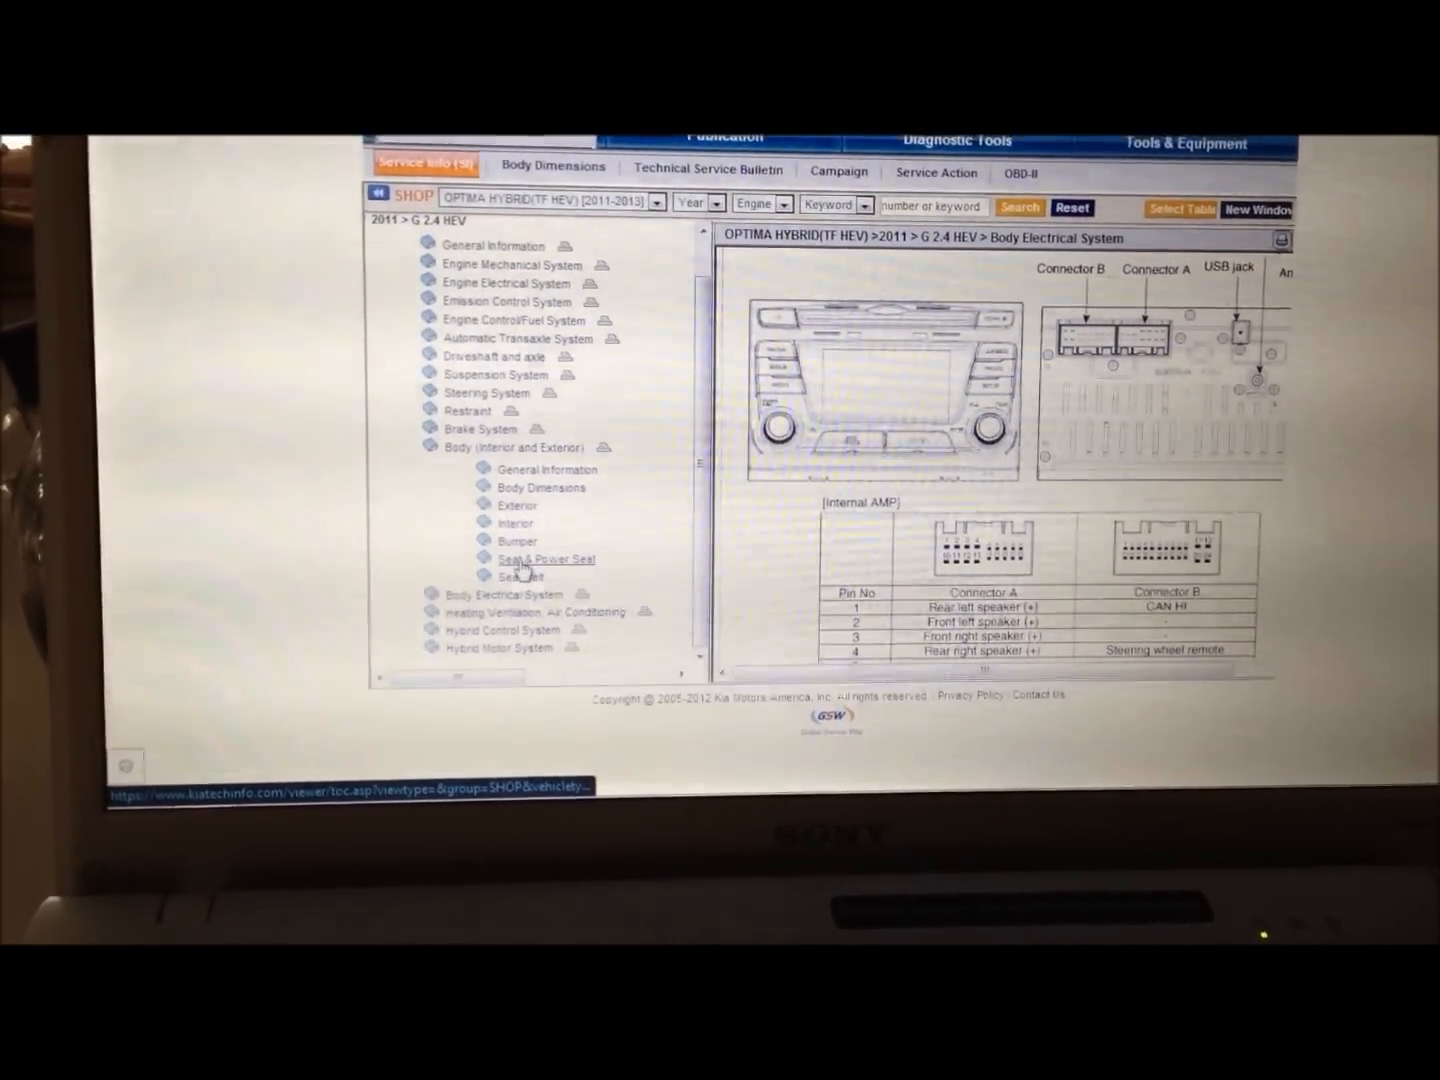
pyautogui.click(546, 558)
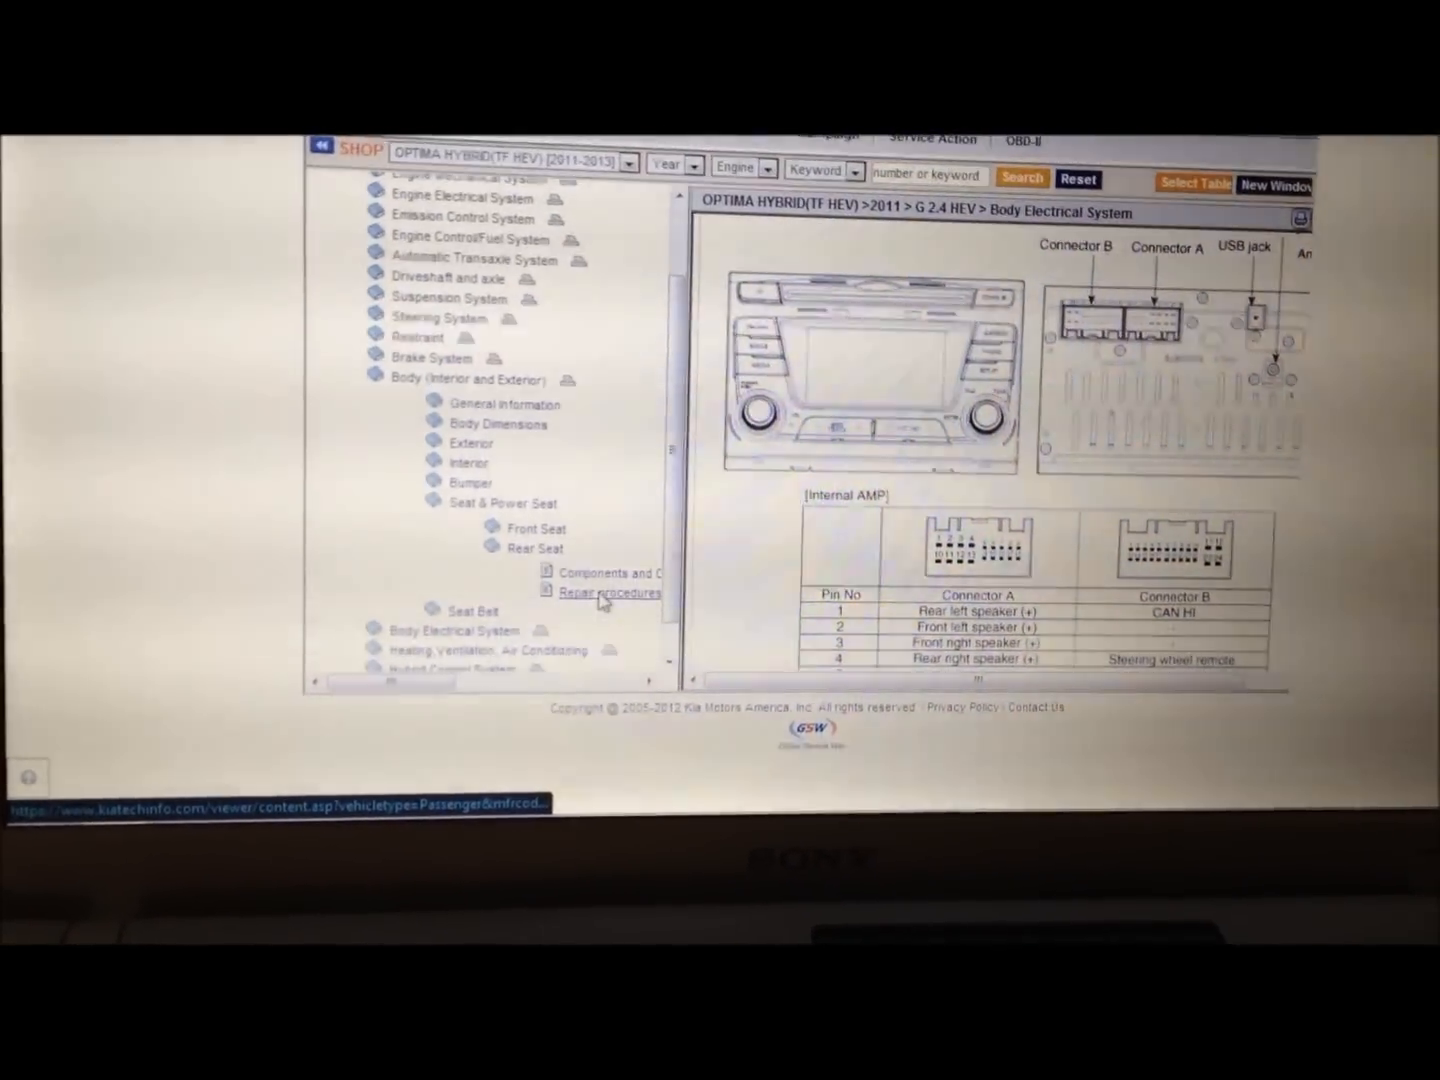
# - Open Rear Seat Repair procedures and view the Seat Assembly Replacement steps
pyautogui.click(610, 592)
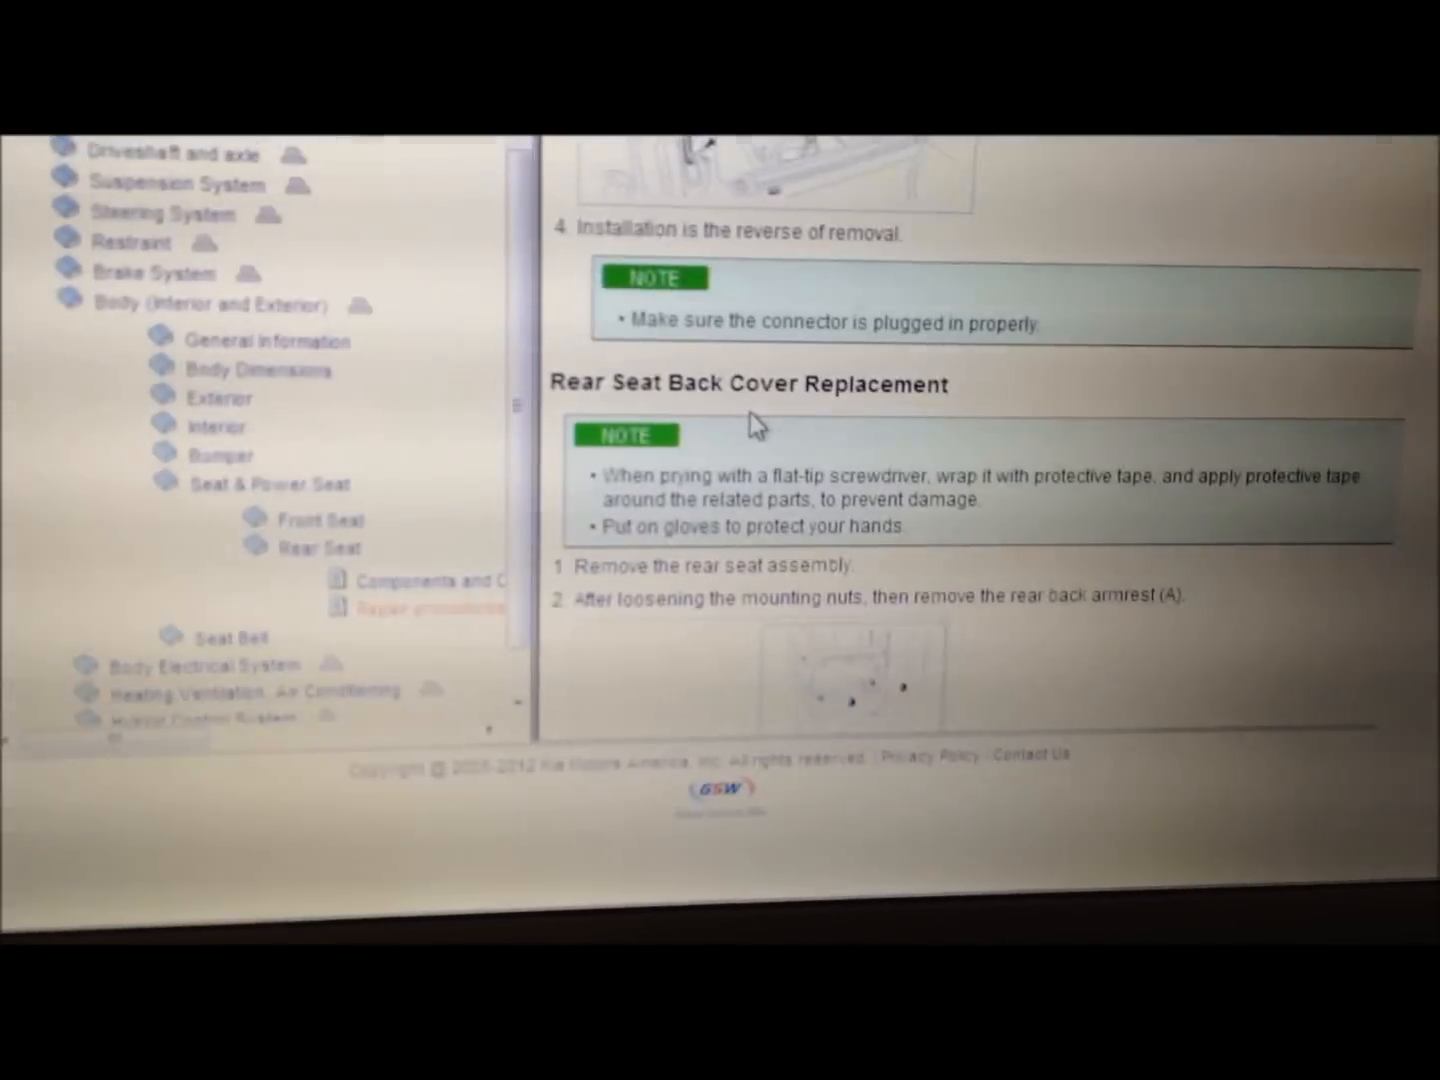
pyautogui.scroll(3)
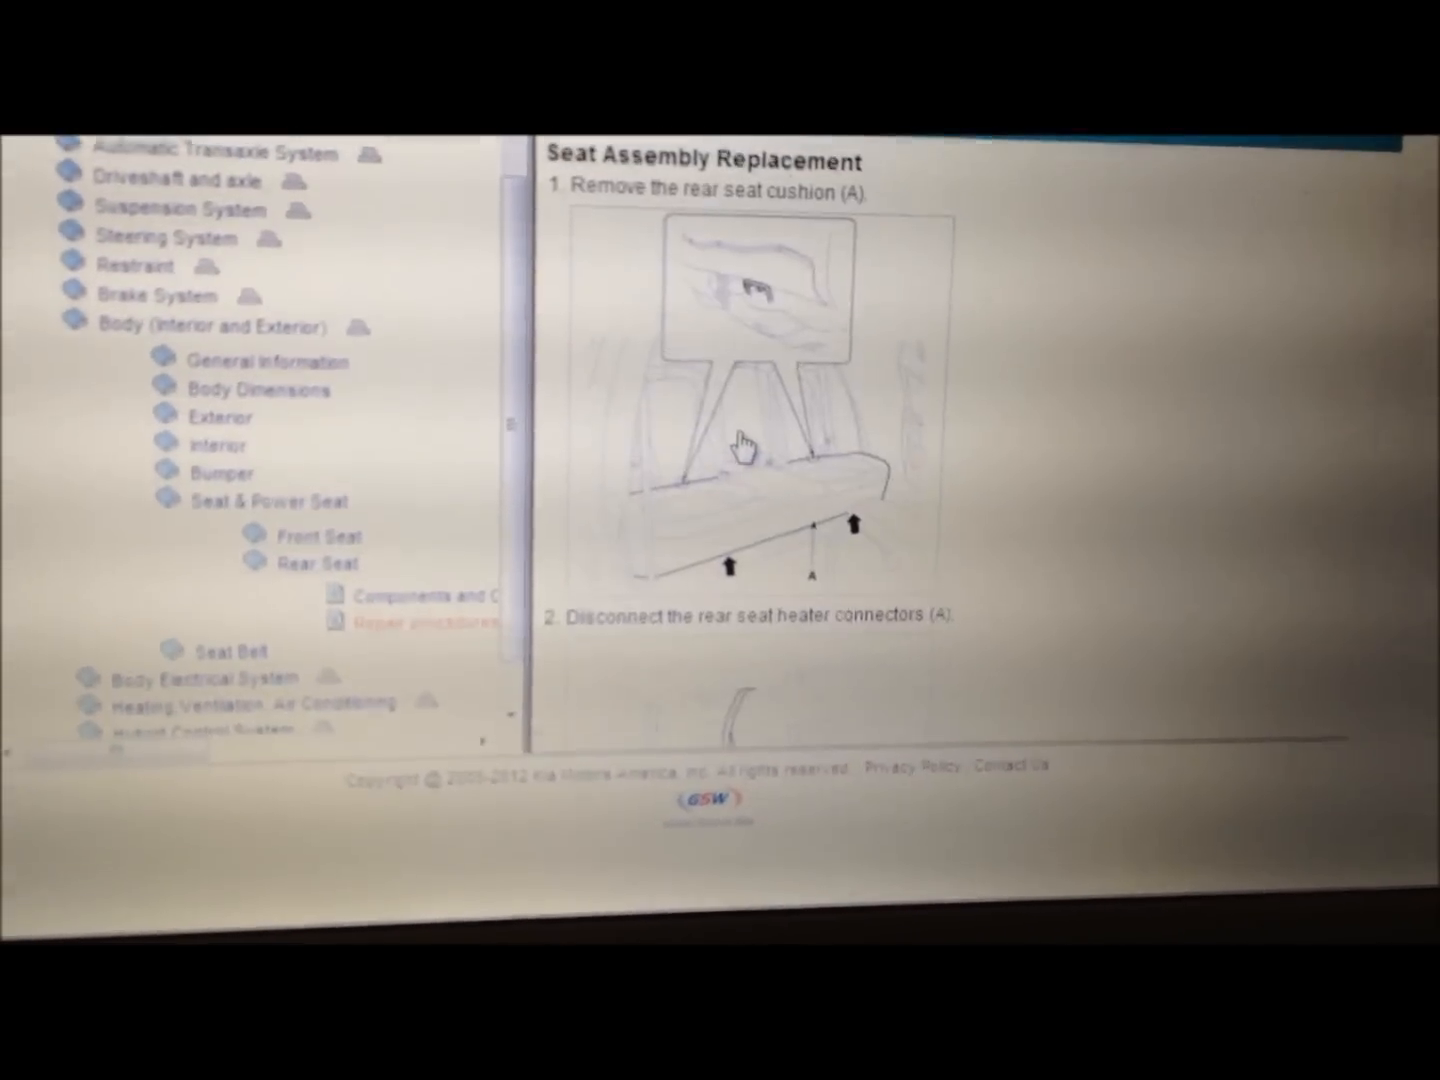